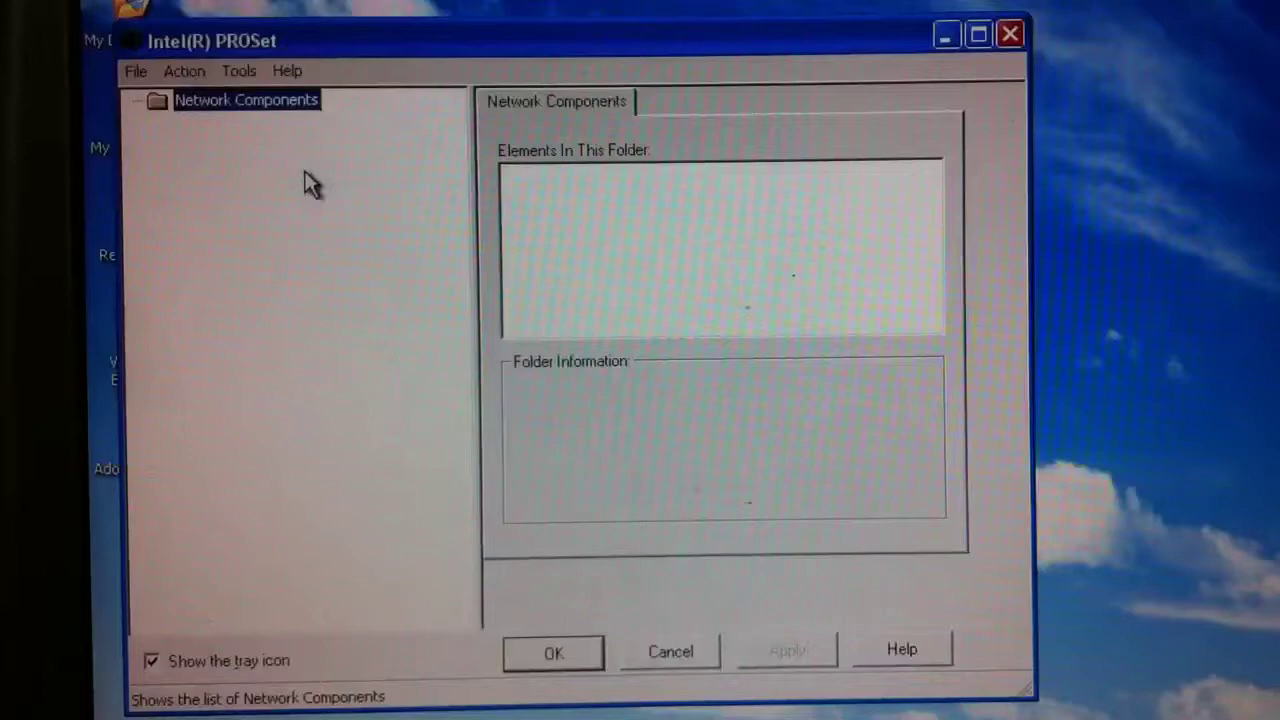
Close the Intel PROSet network components window.
left_click(239, 70)
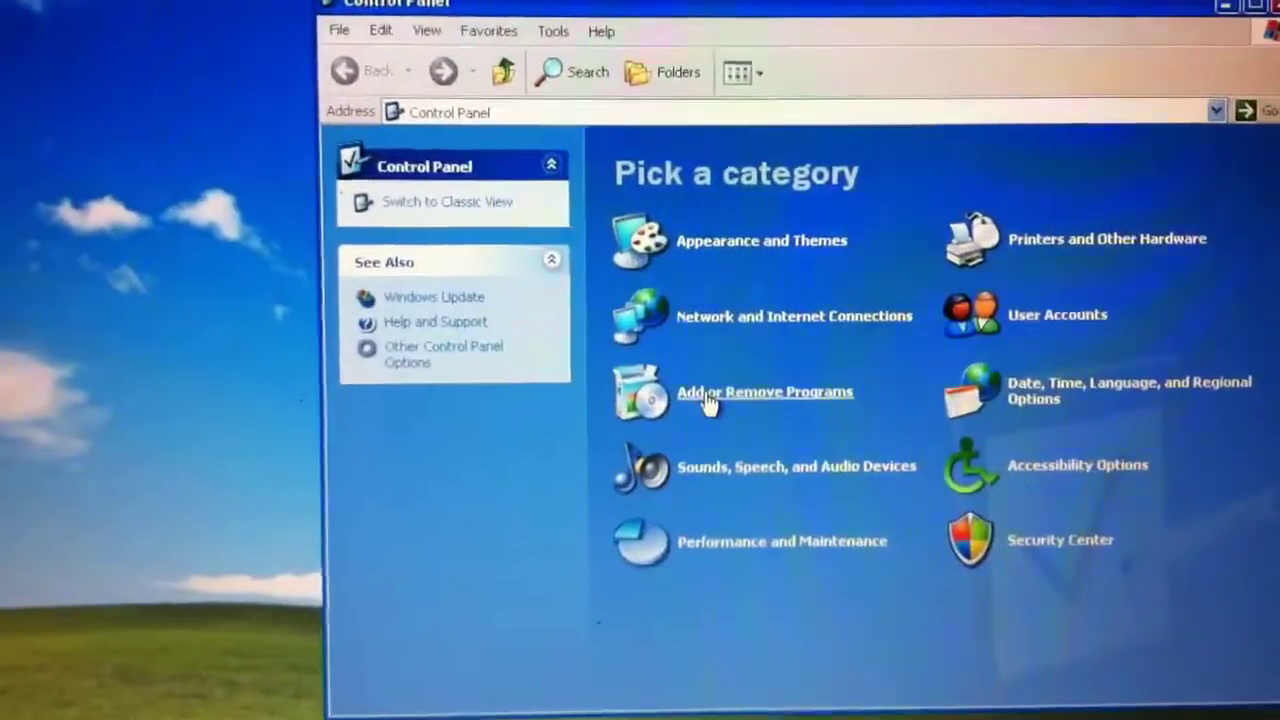
In Add or Remove Programs, select Intel(R) PROSet and request its removal.
left_click(765, 391)
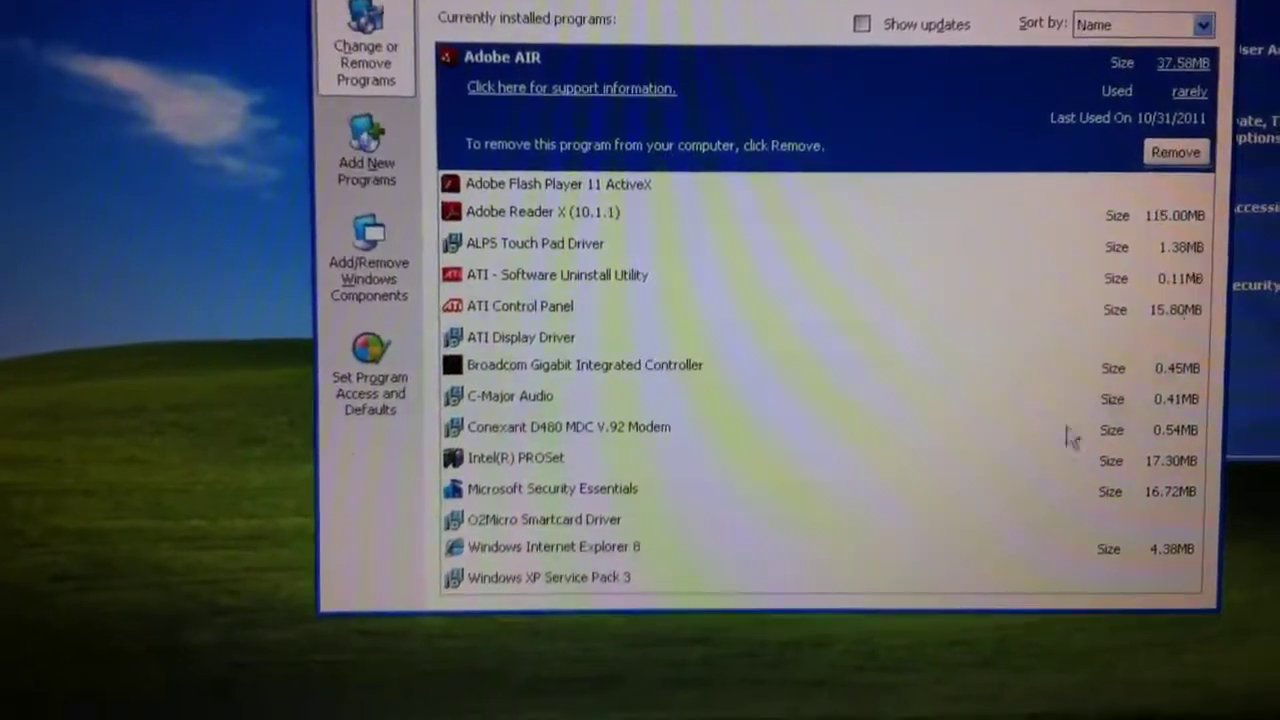
left_click(516, 457)
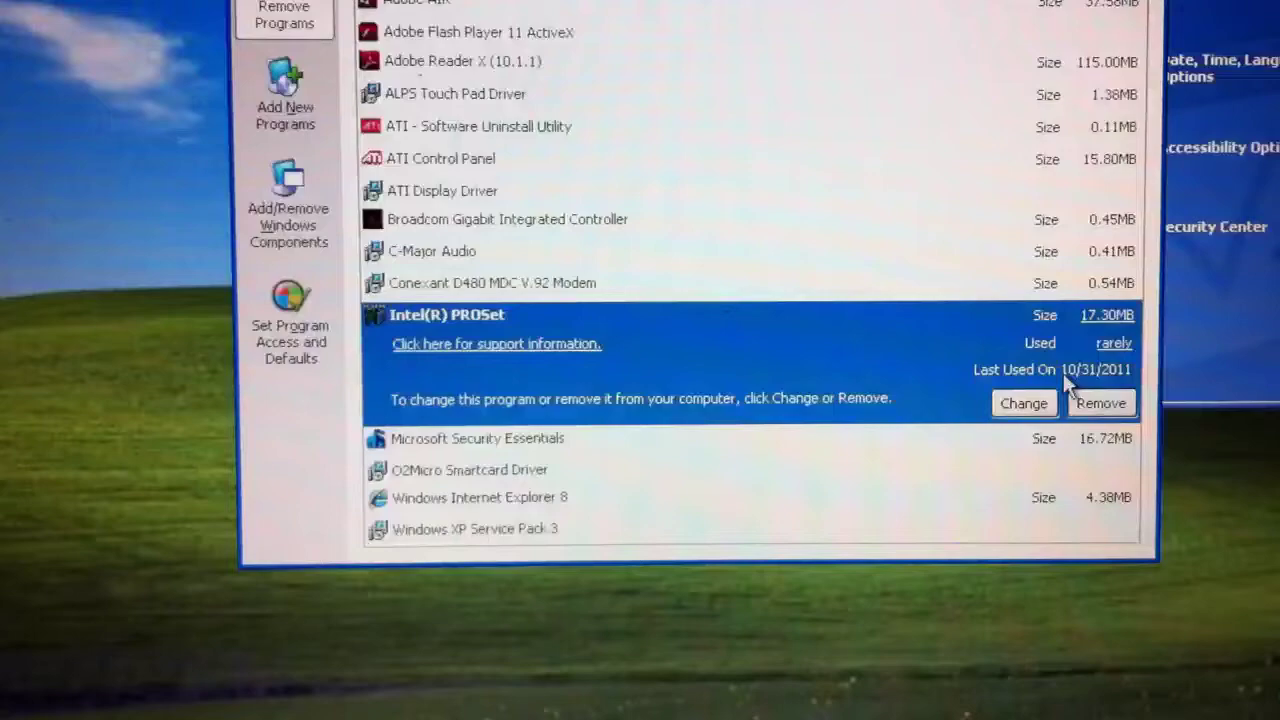
left_click(1100, 403)
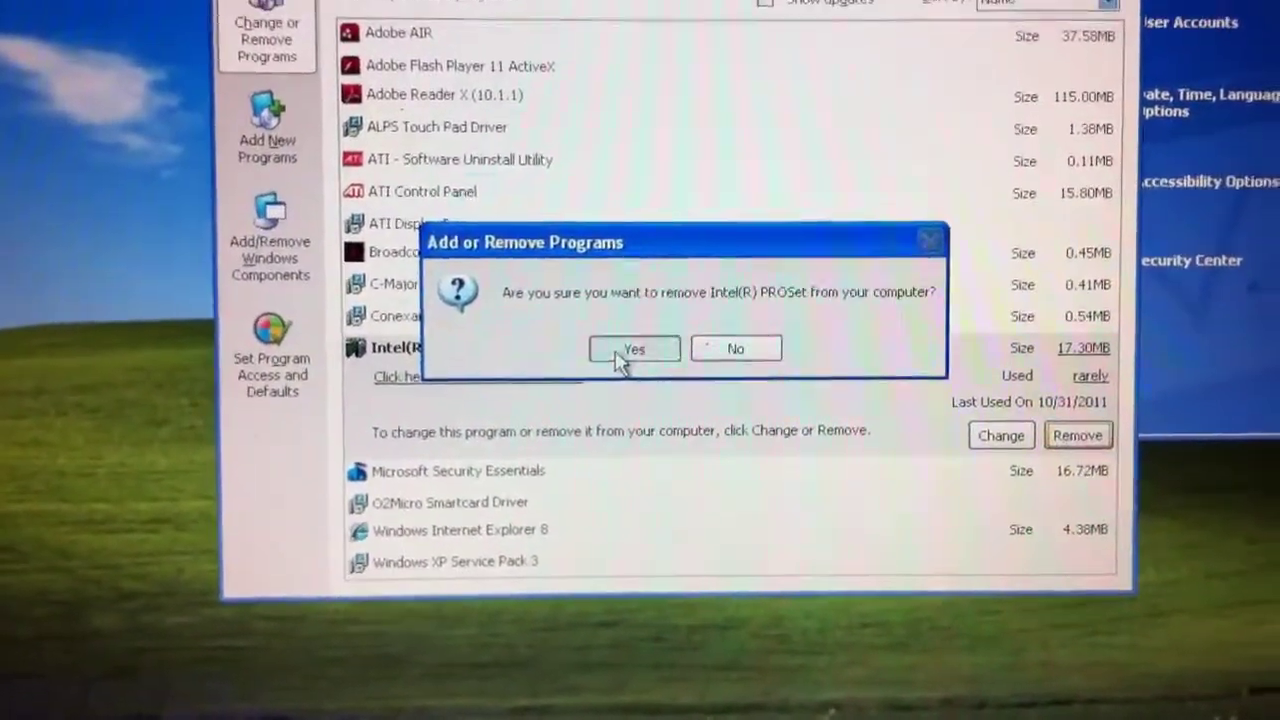
Confirm Yes to remove Intel(R) PROSet and let the uninstall finish.
left_click(634, 349)
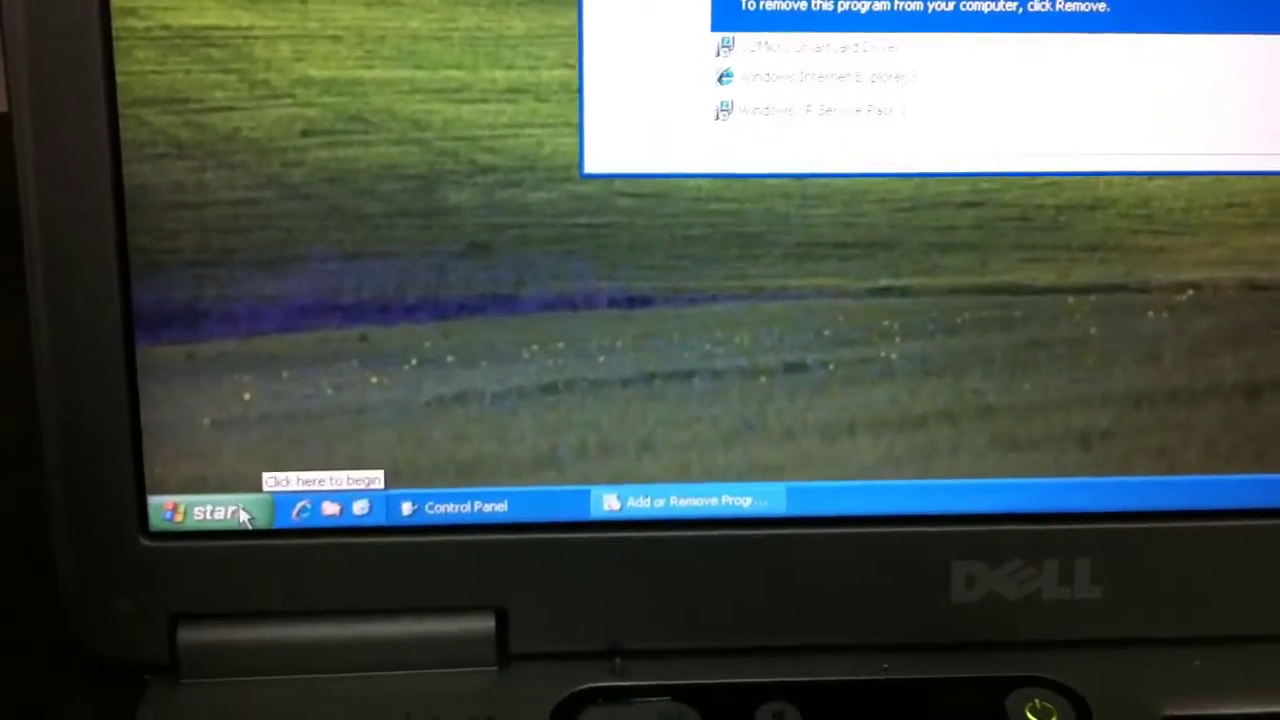
Turn off the computer through Start and Turn Off Computer.
left_click(200, 510)
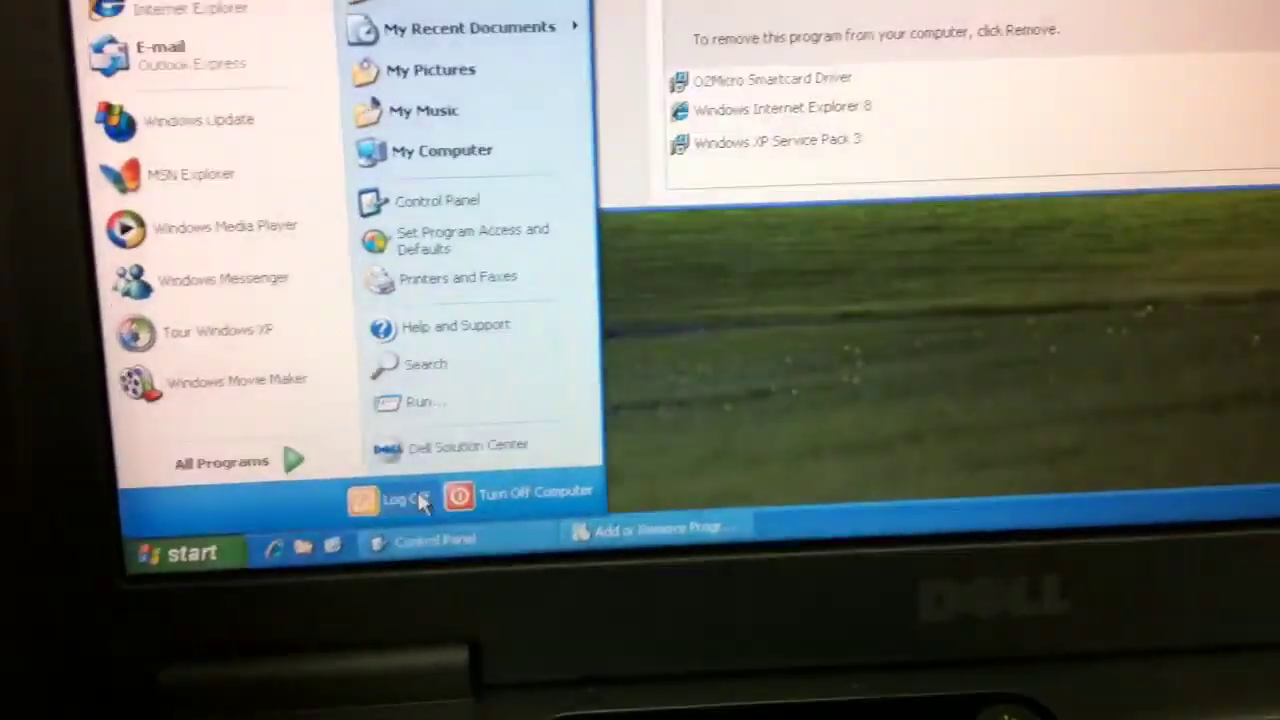
left_click(535, 492)
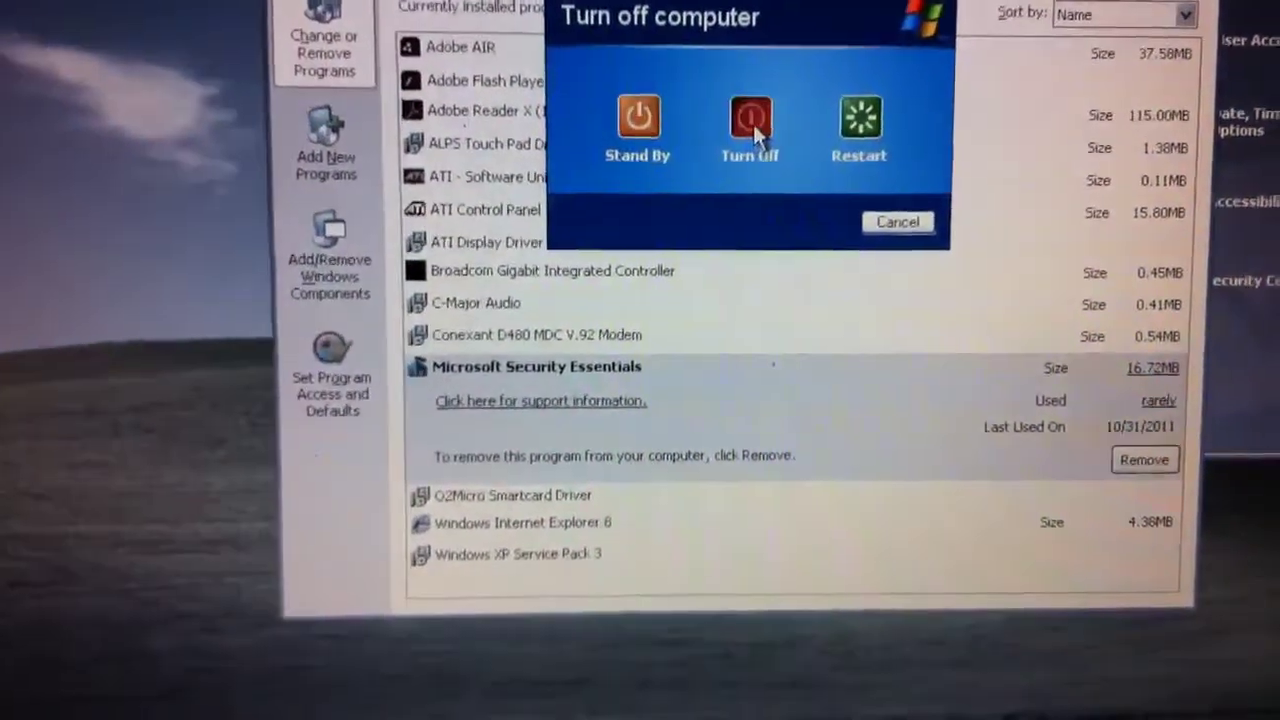
left_click(897, 222)
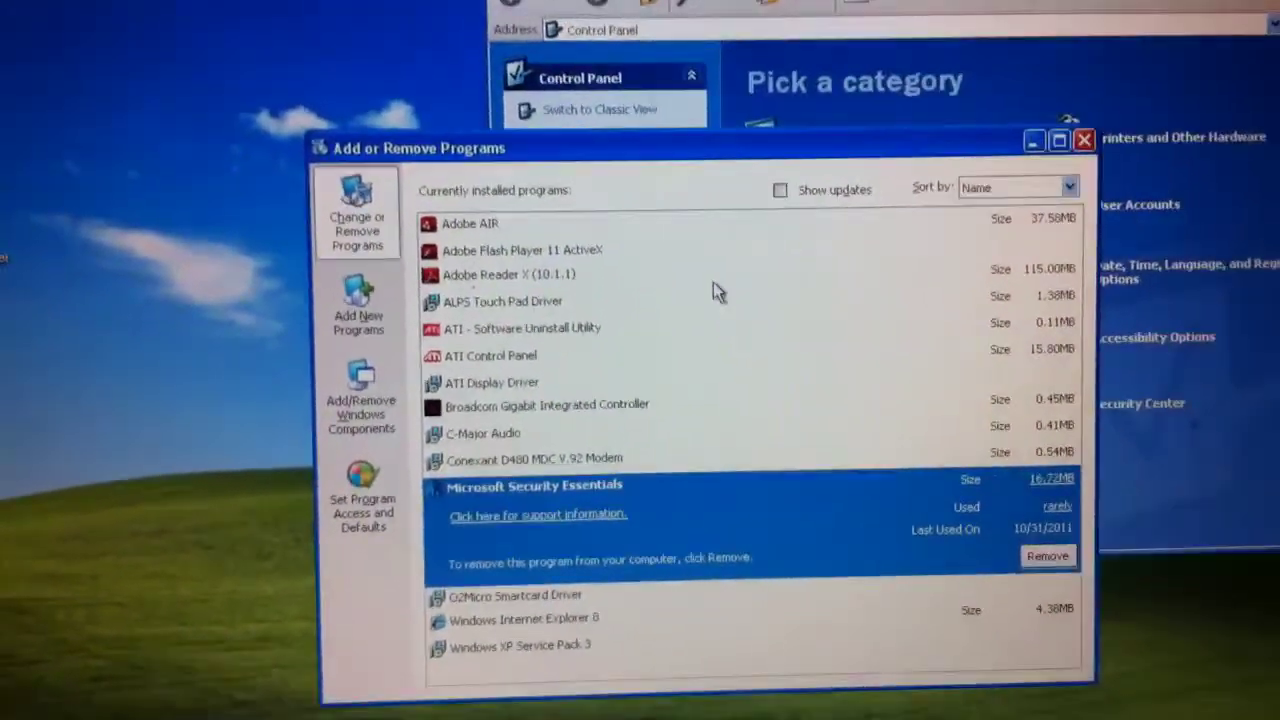
left_click(1083, 139)
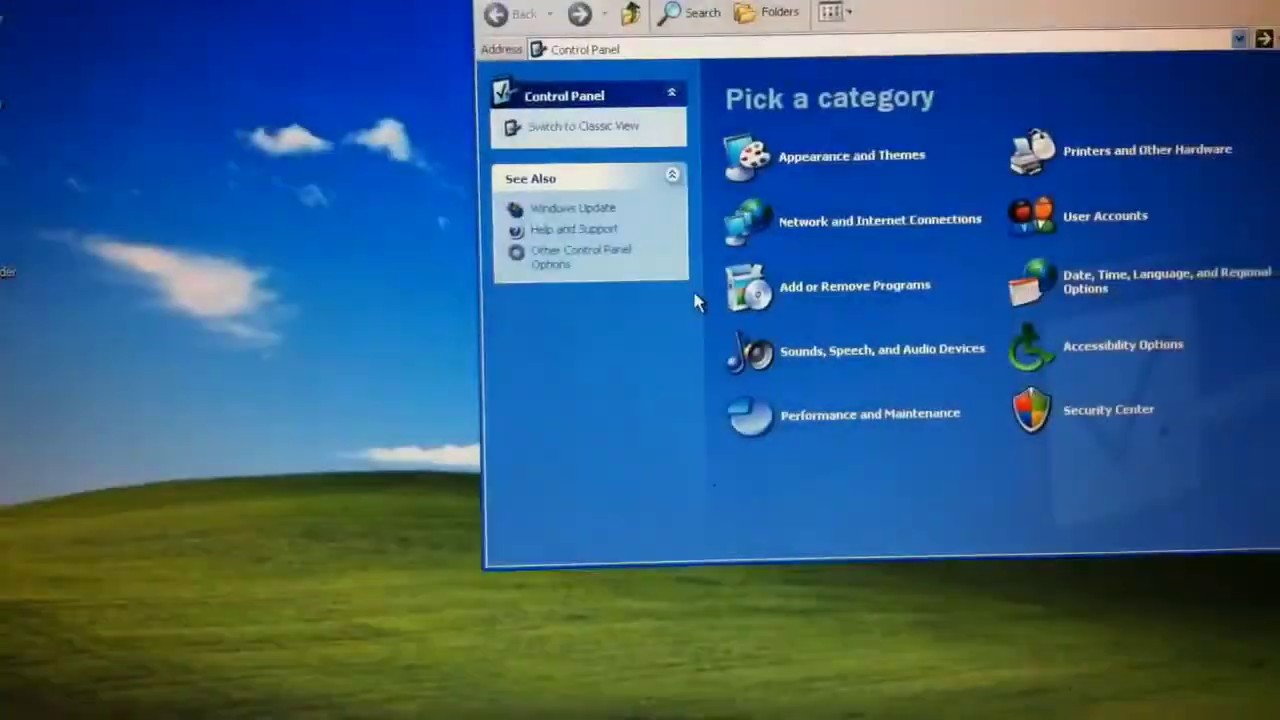